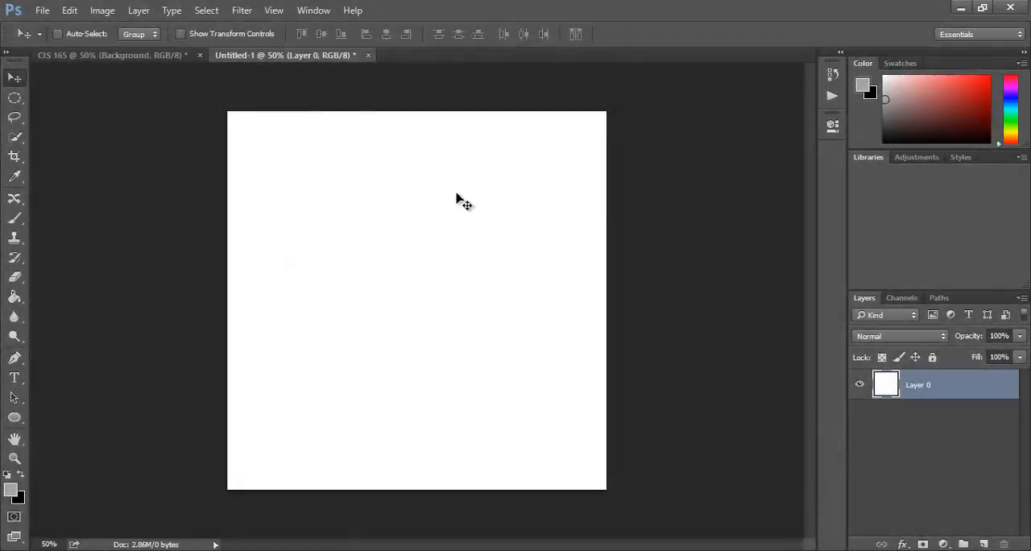
mouse_move(471, 197)
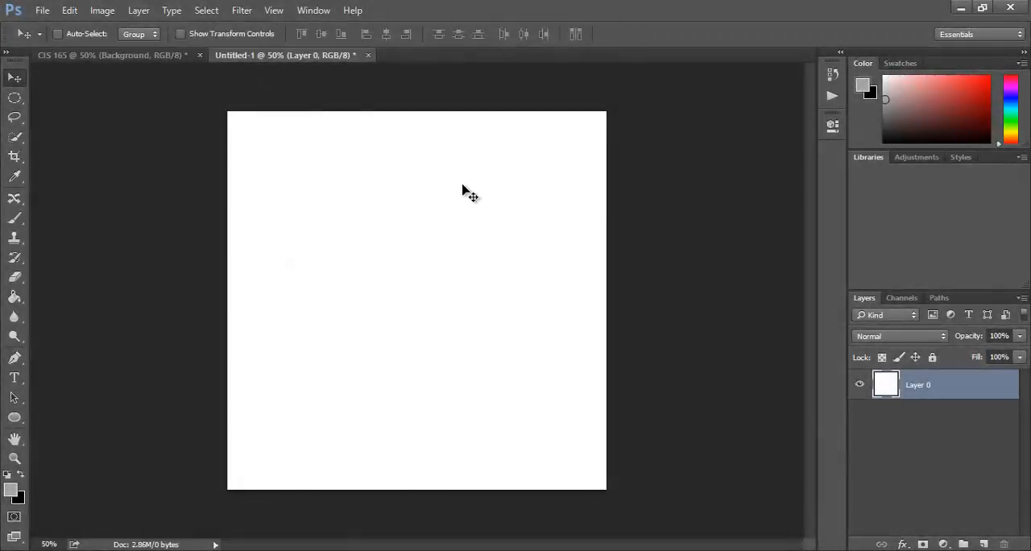
mouse_move(425, 106)
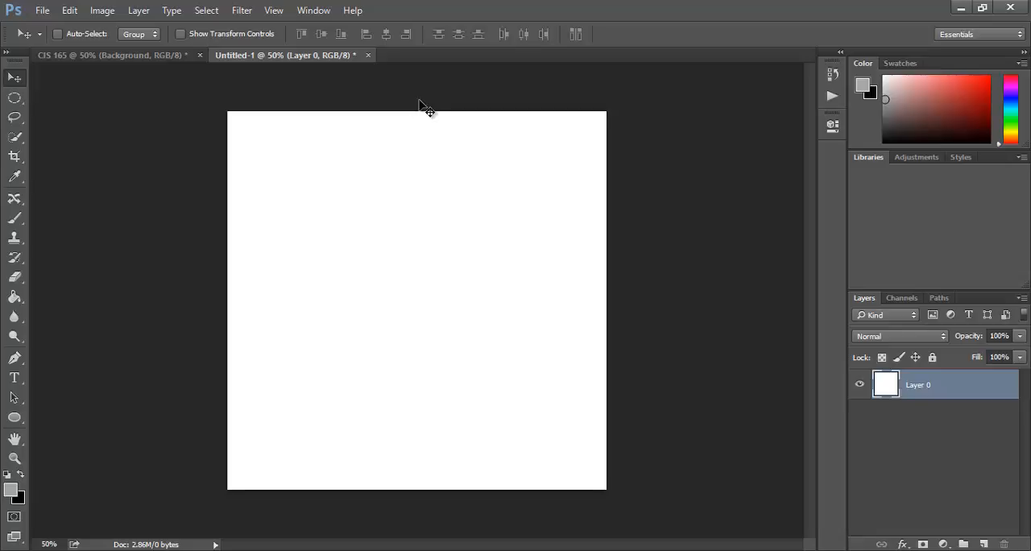
mouse_move(432, 106)
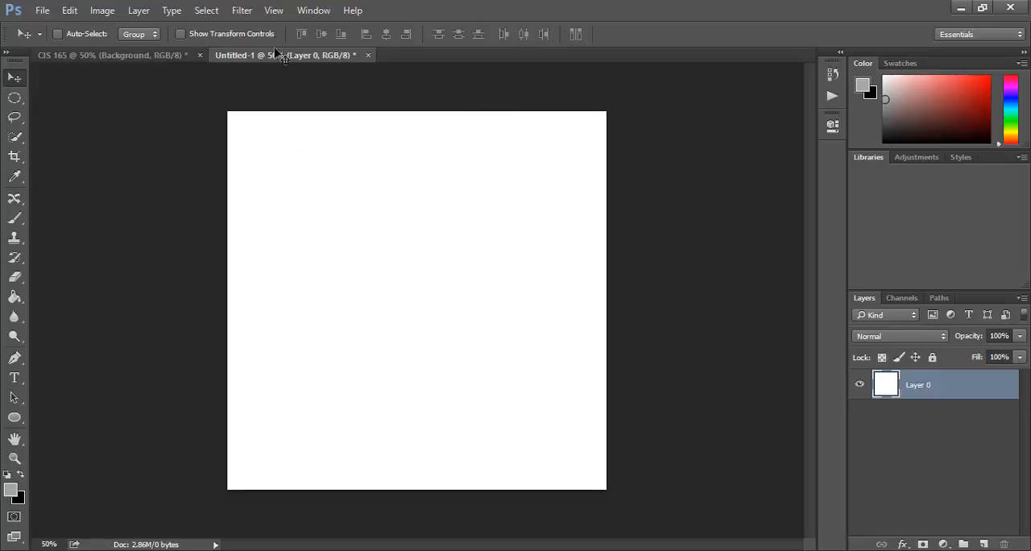
- Show the Actions panel and create a new action set named CIS 165
click(312, 10)
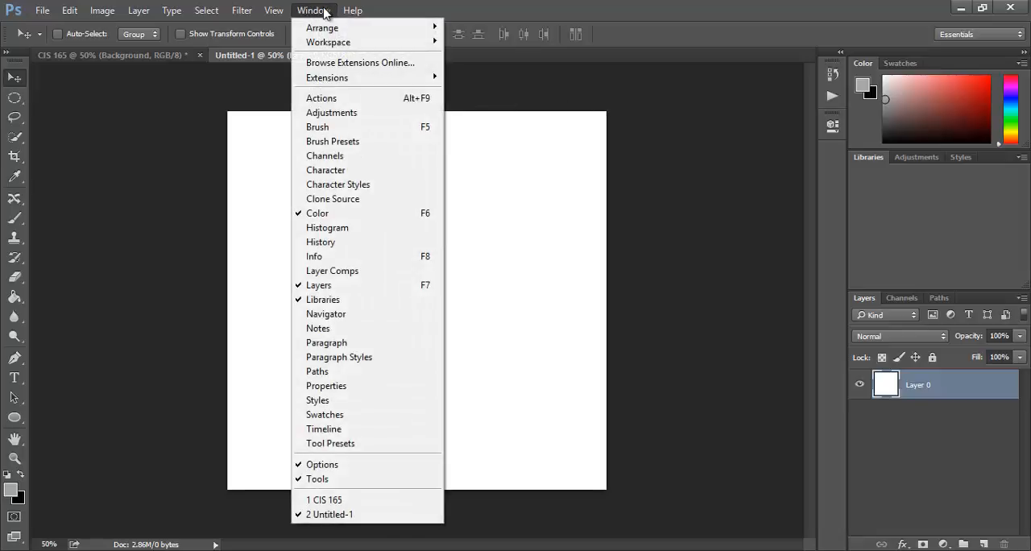
click(320, 96)
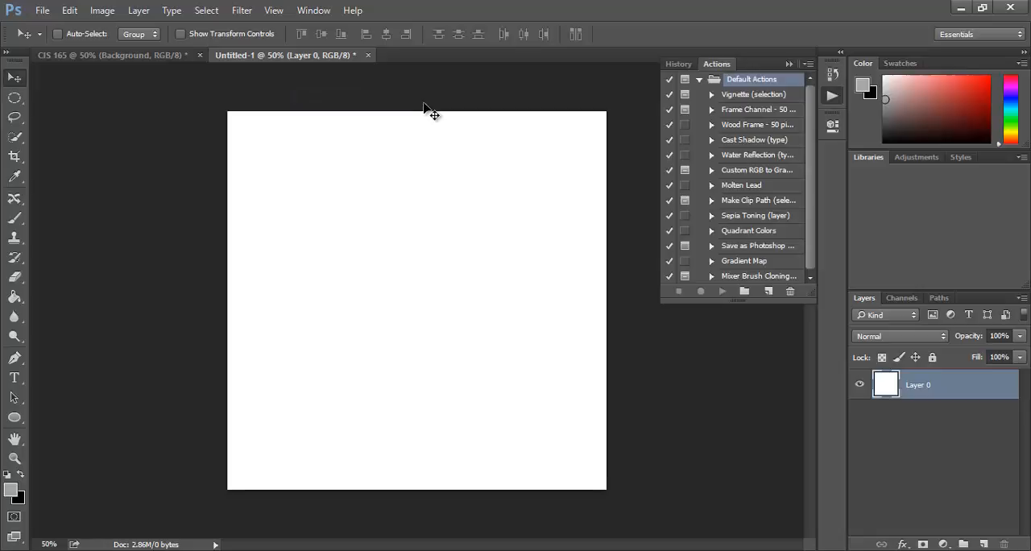
mouse_move(480, 111)
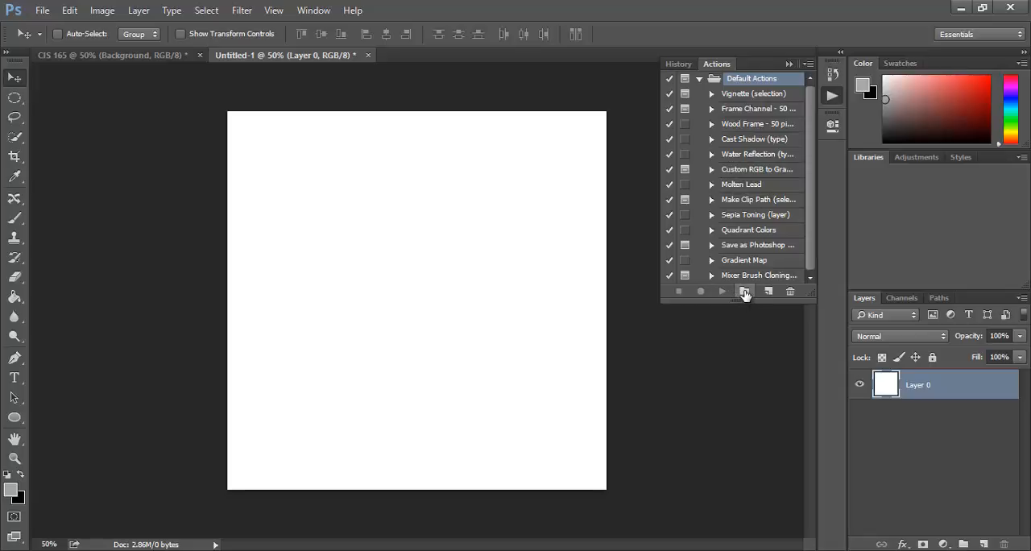
click(744, 292)
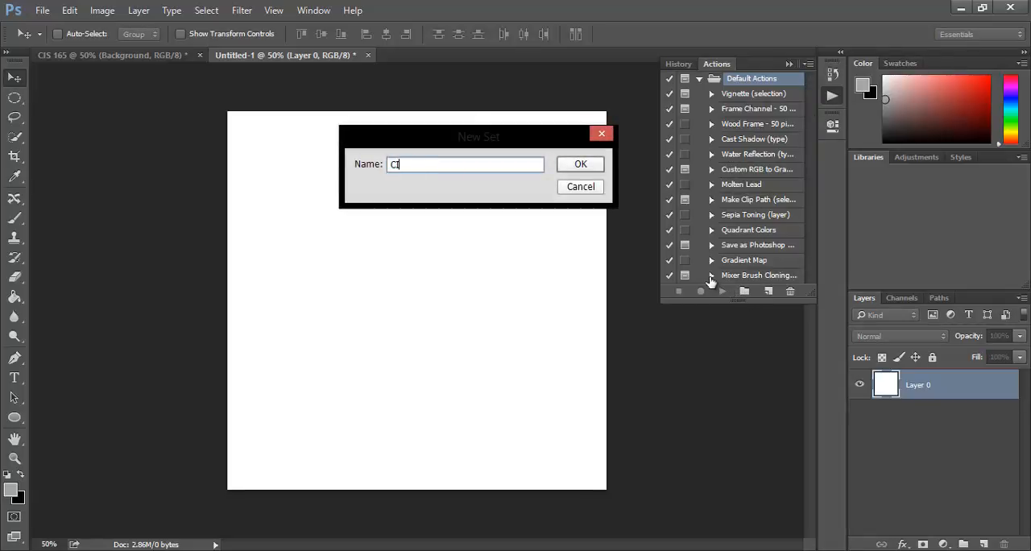
text(IS 165)
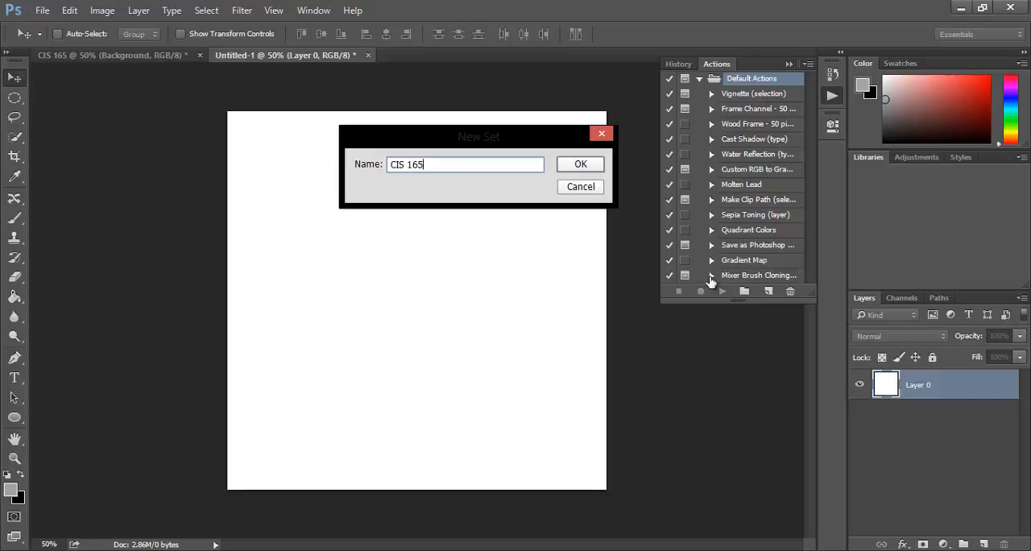
click(580, 164)
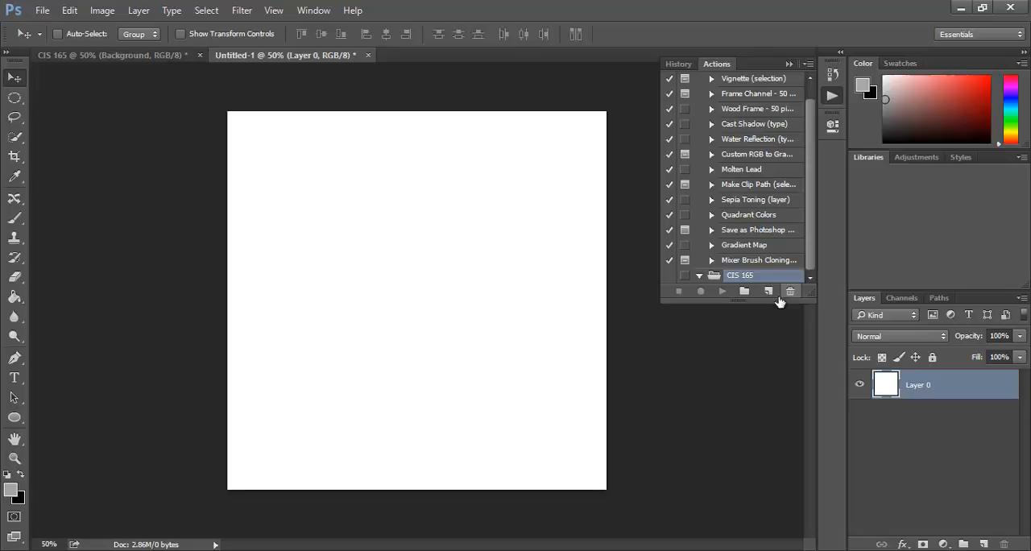
- Create a new action named Shadow in the CIS 165 set and start recording it
click(766, 290)
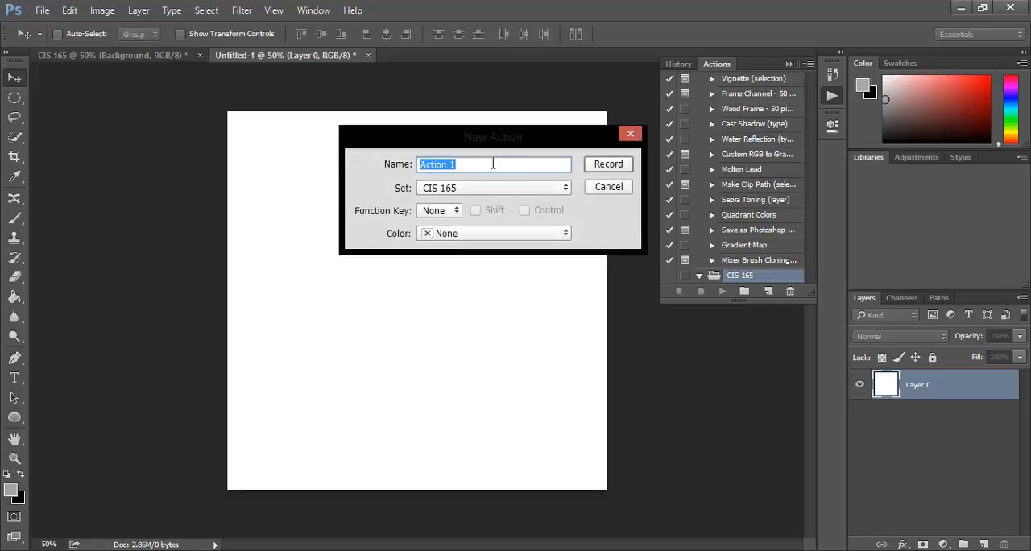
text(Shad)
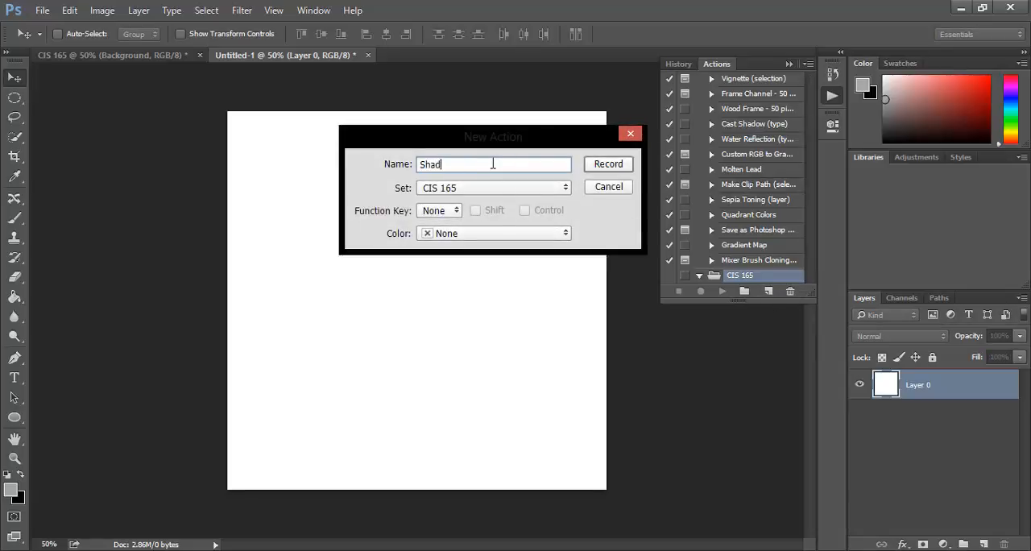
text(ow)
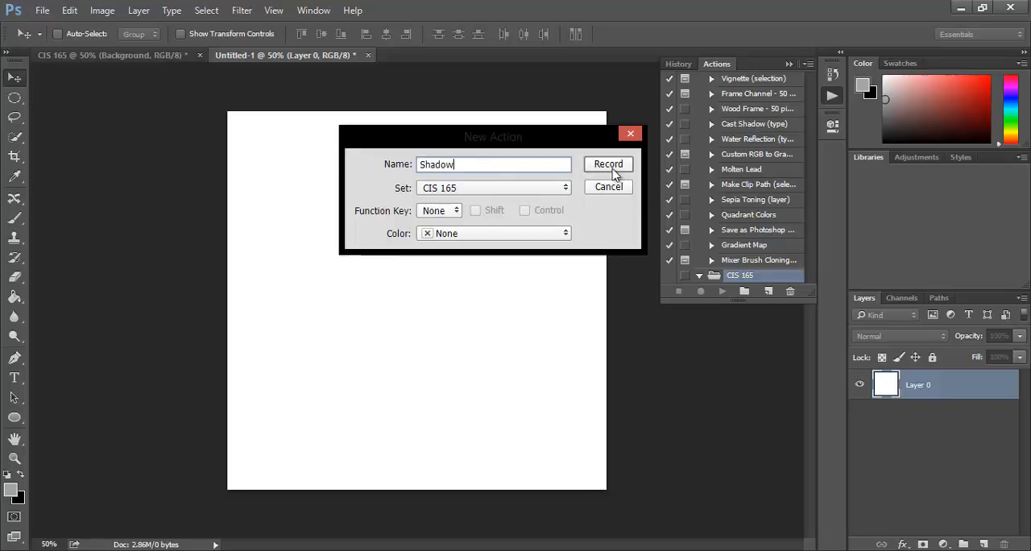
click(609, 164)
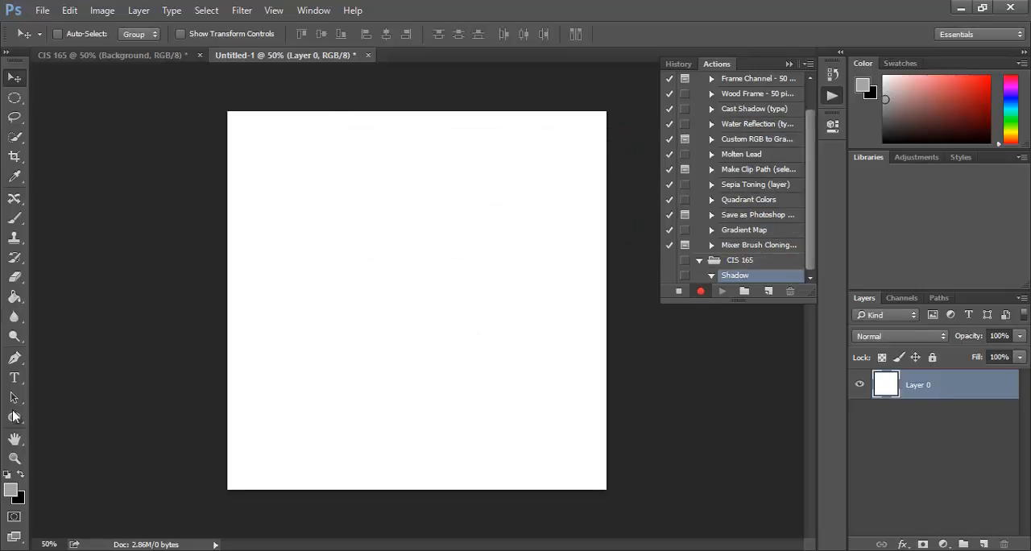
- Draw a gray ellipse in the upper middle of the canvas and rename its layer Top
click(15, 415)
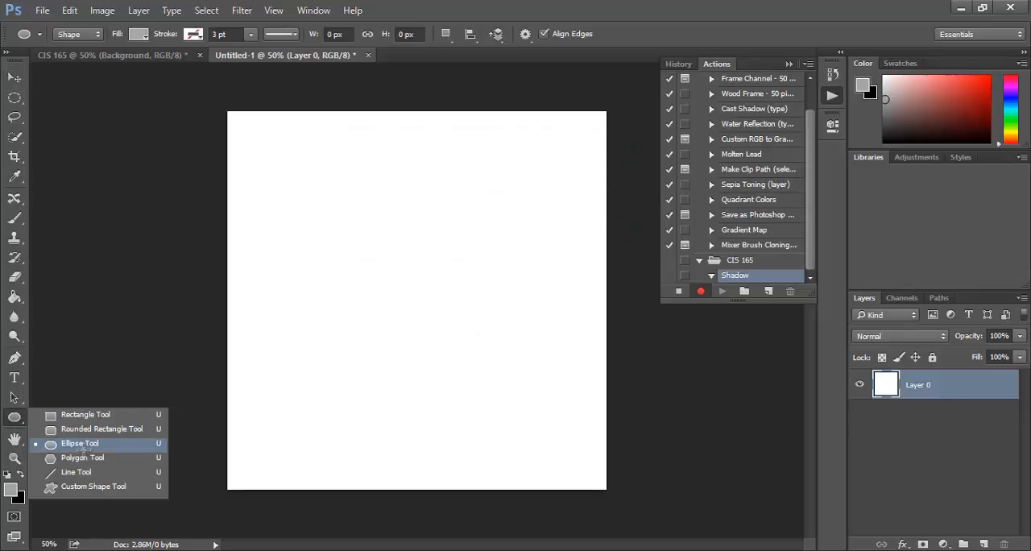
drag(316, 213, 432, 293)
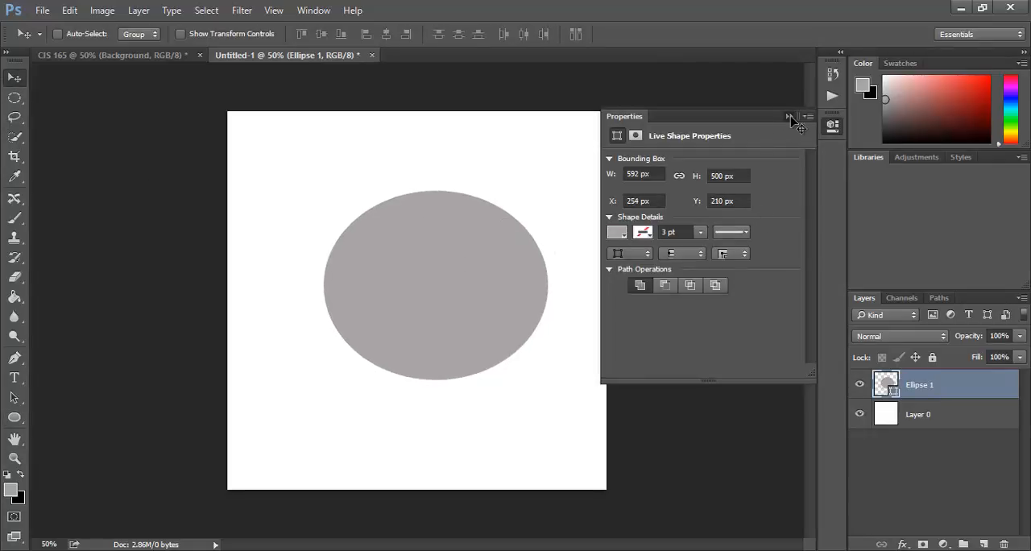
double_click(917, 384)
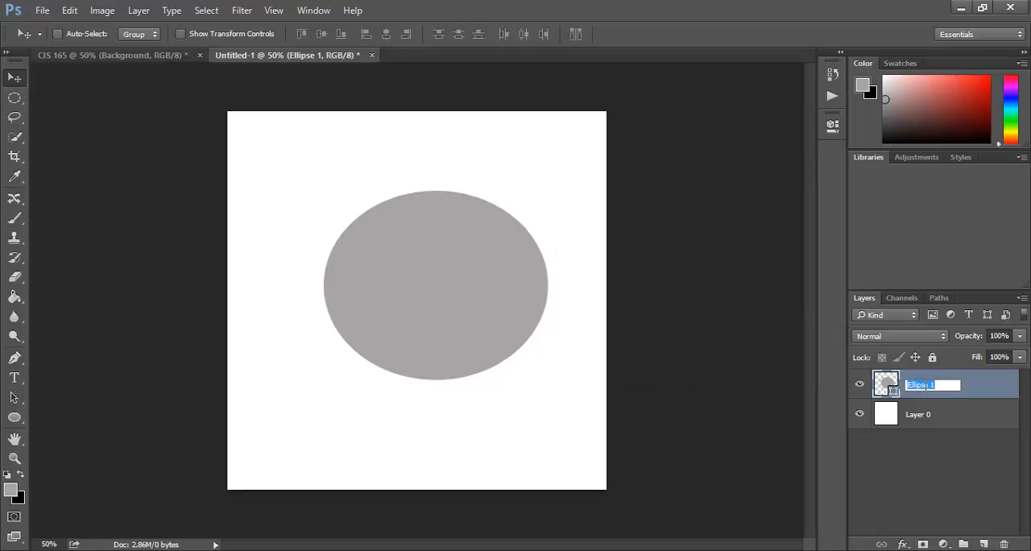
text(Top)
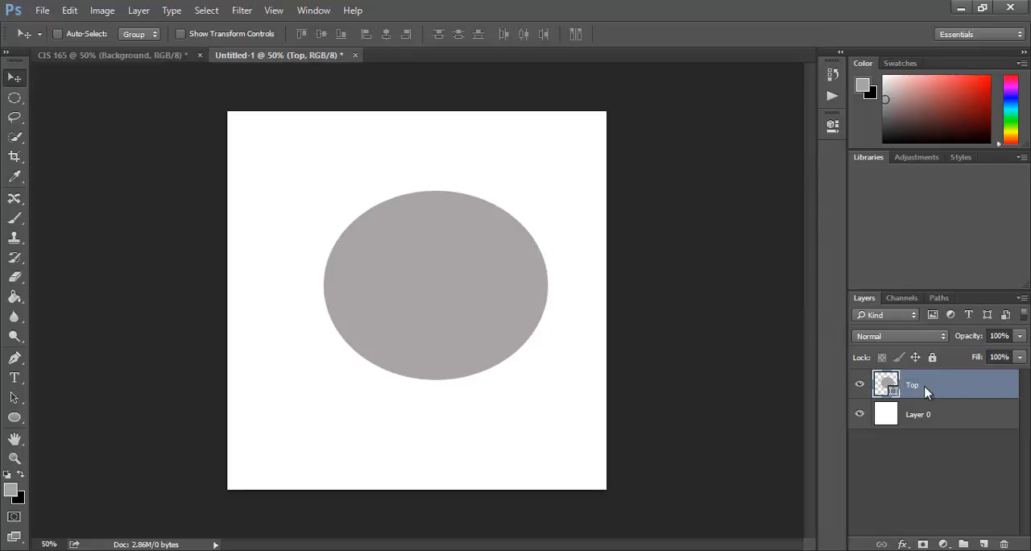
- Duplicate the Top layer as Bottom, move it beneath Top and select it
right_click(912, 383)
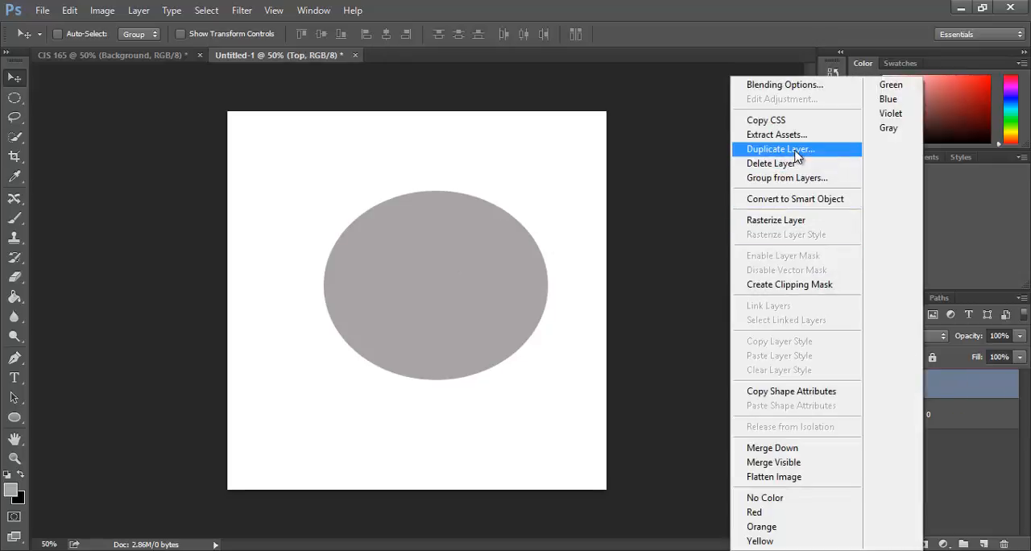
click(779, 150)
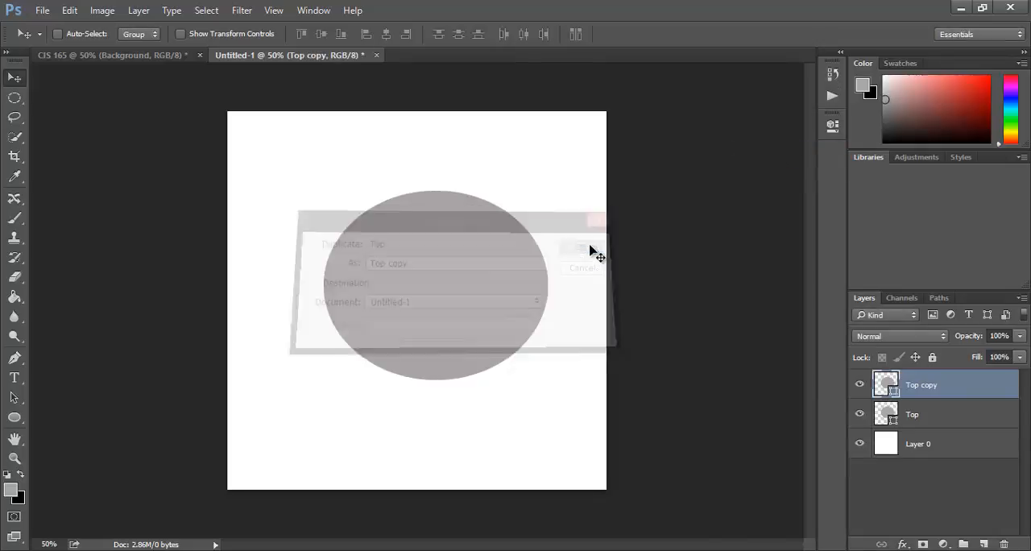
click(581, 248)
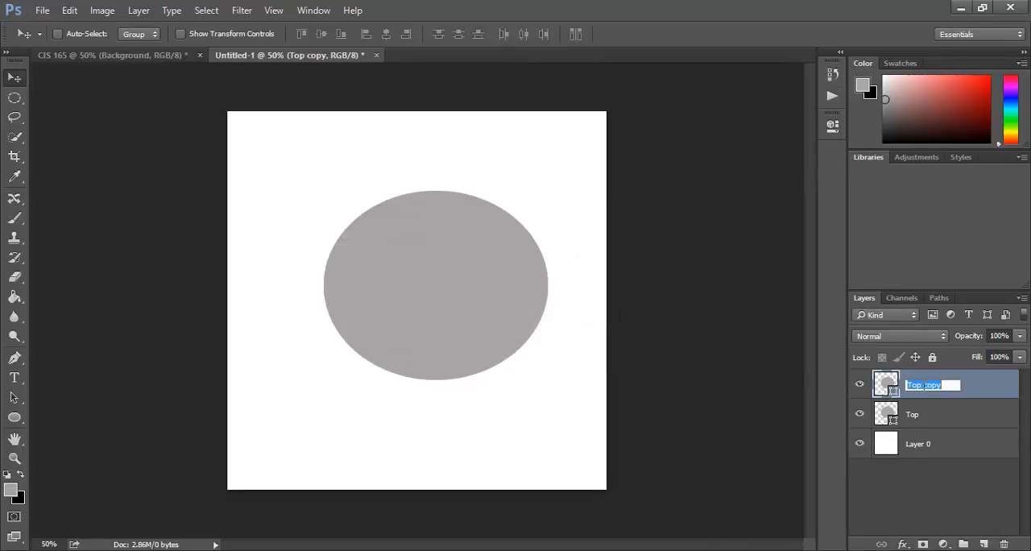
text(Bottom)
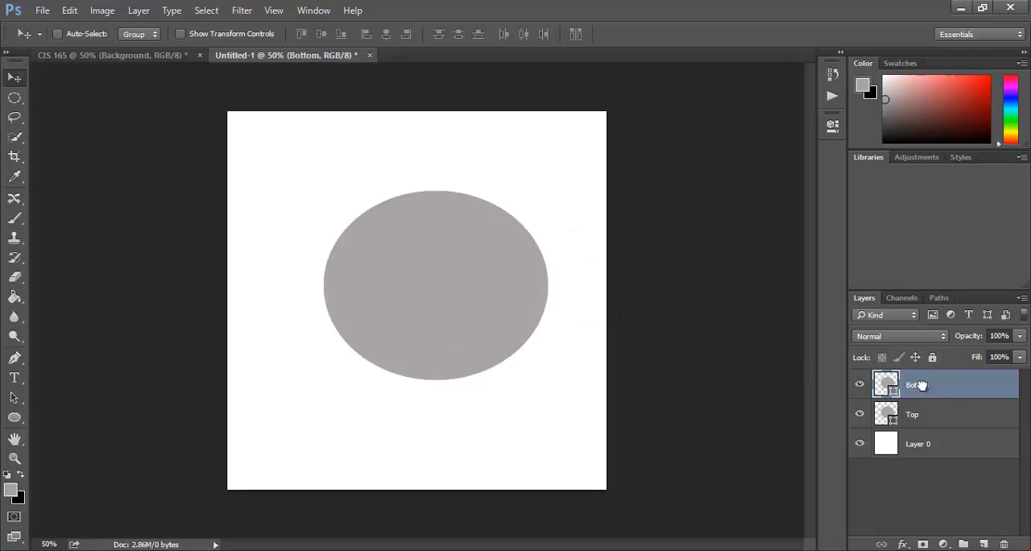
drag(918, 384, 918, 419)
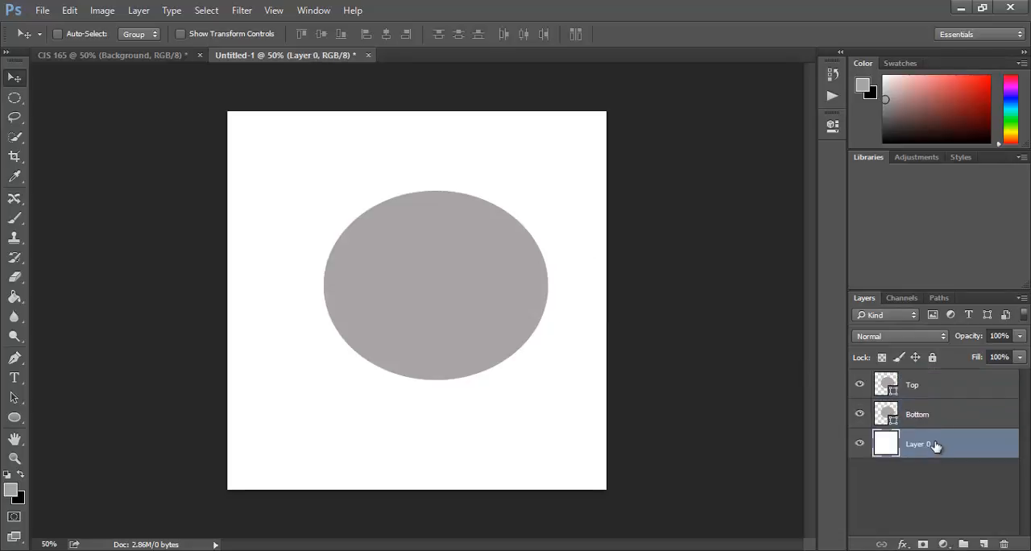
click(916, 414)
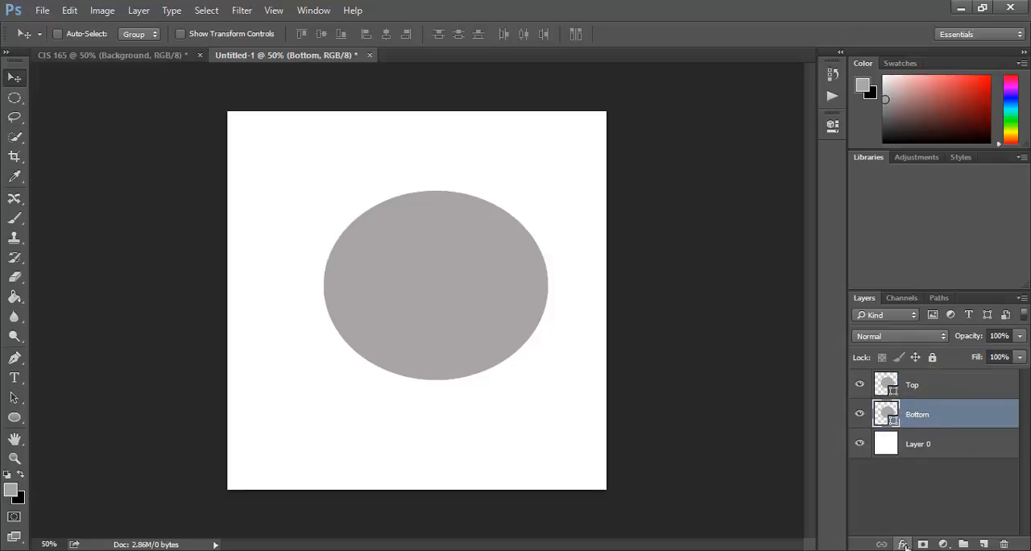
- Give the Bottom layer a Color Overlay in a darker gray (#545252) sampled from the ellipse
click(902, 545)
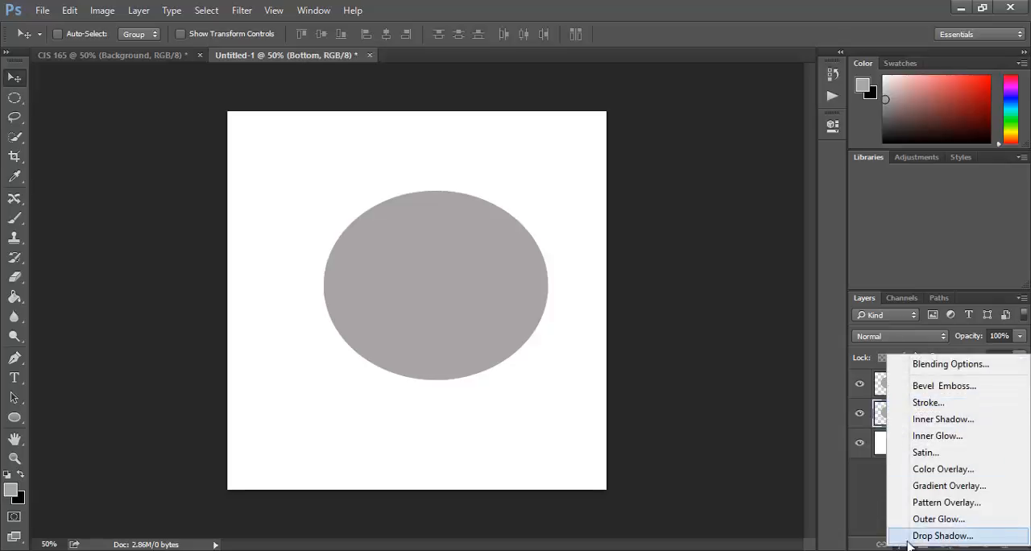
click(942, 468)
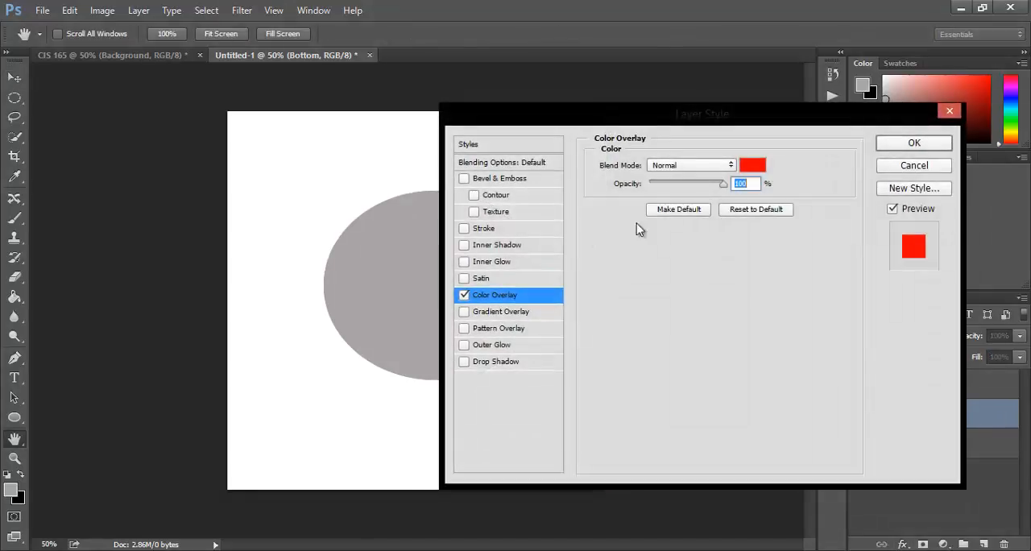
drag(702, 113, 764, 112)
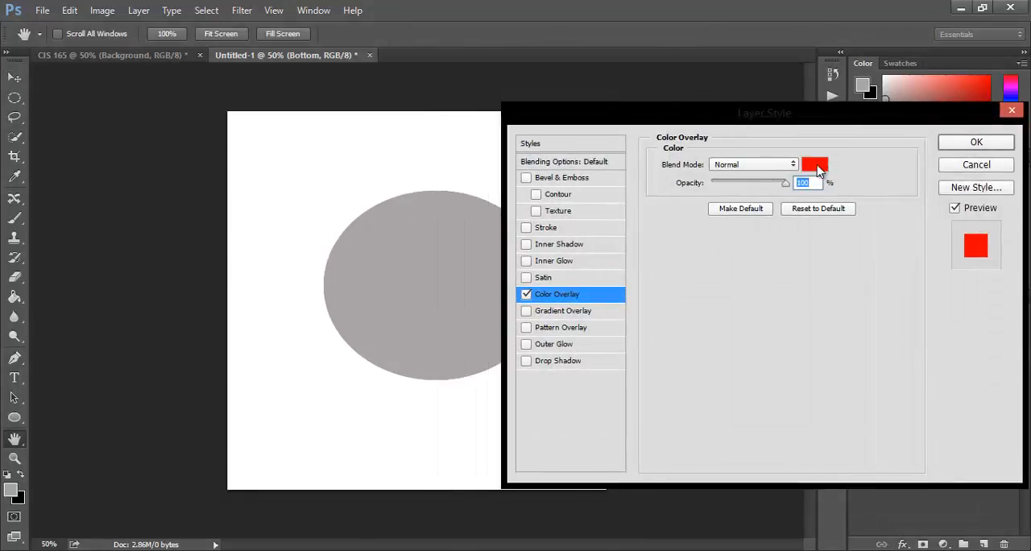
click(815, 164)
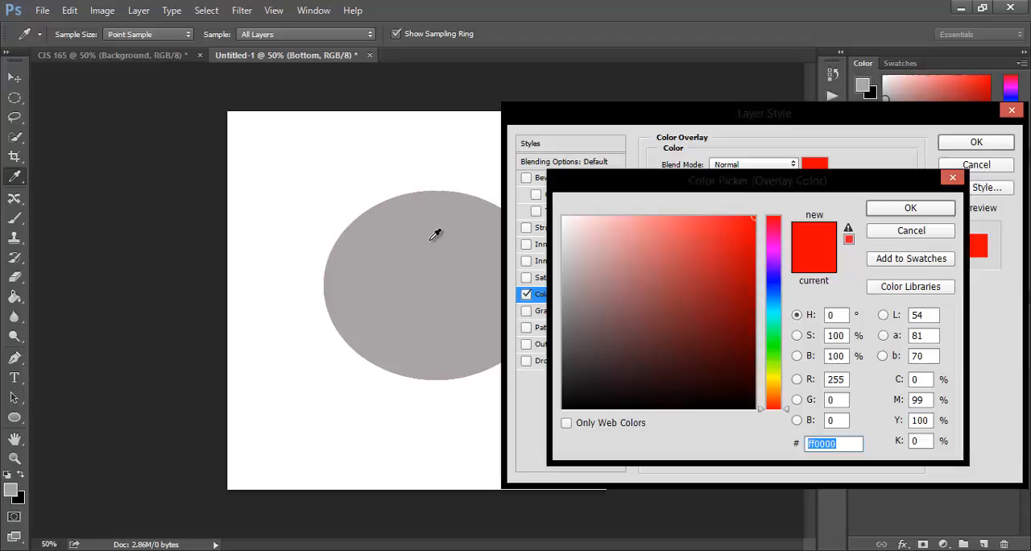
click(567, 280)
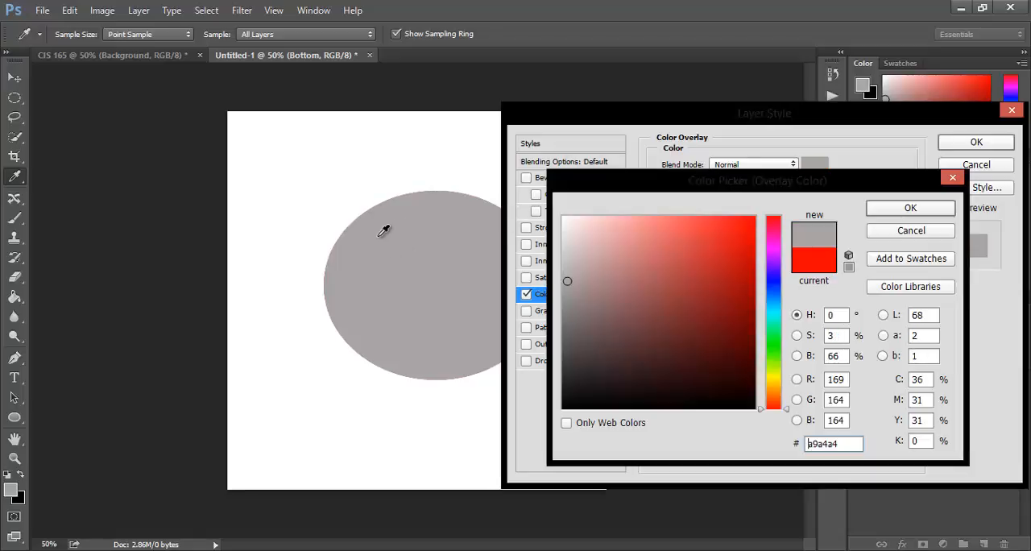
click(744, 254)
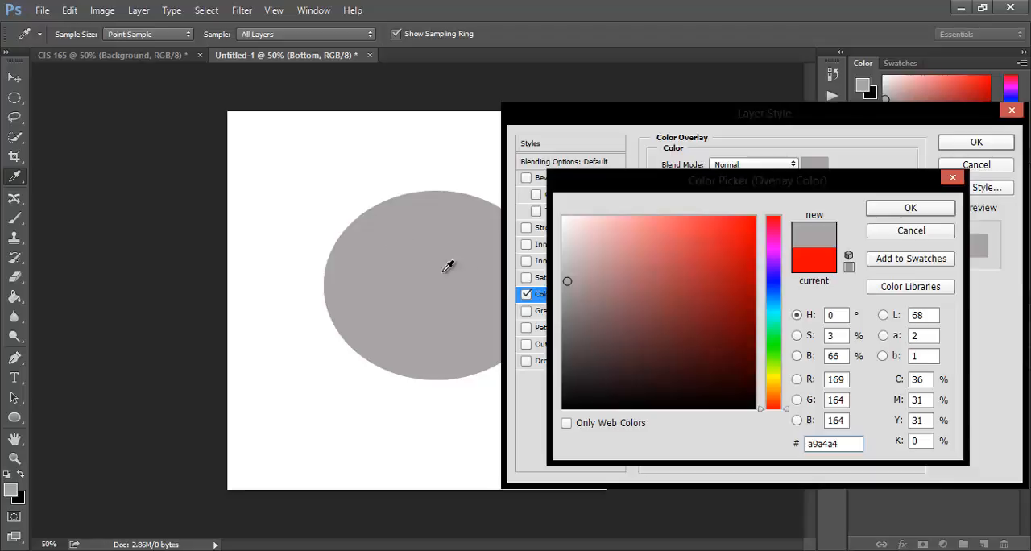
click(565, 345)
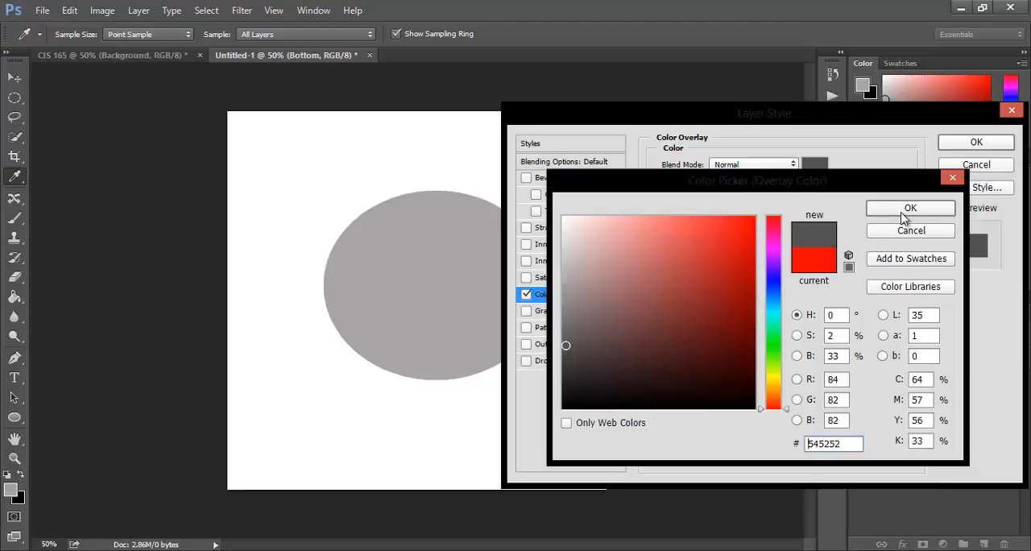
click(910, 208)
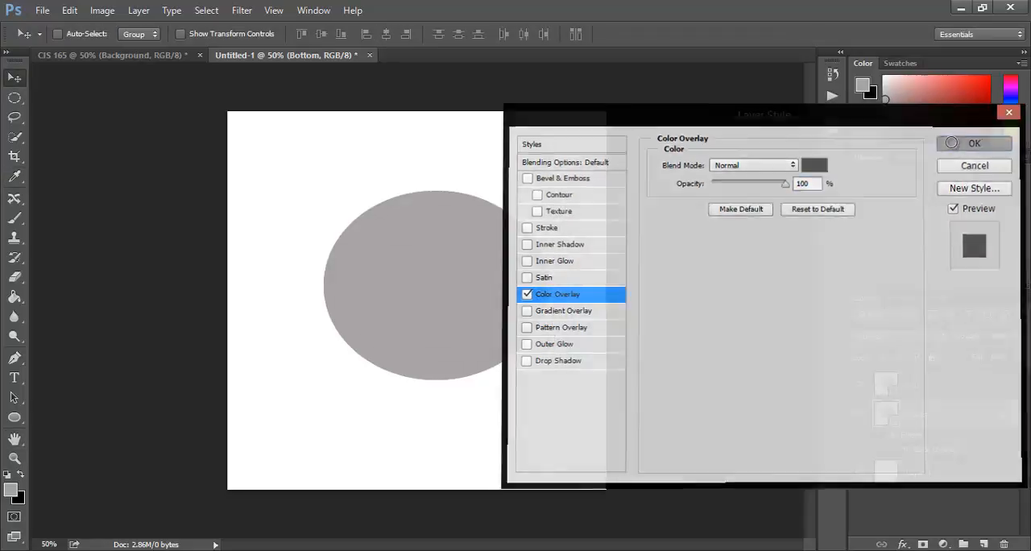
click(972, 144)
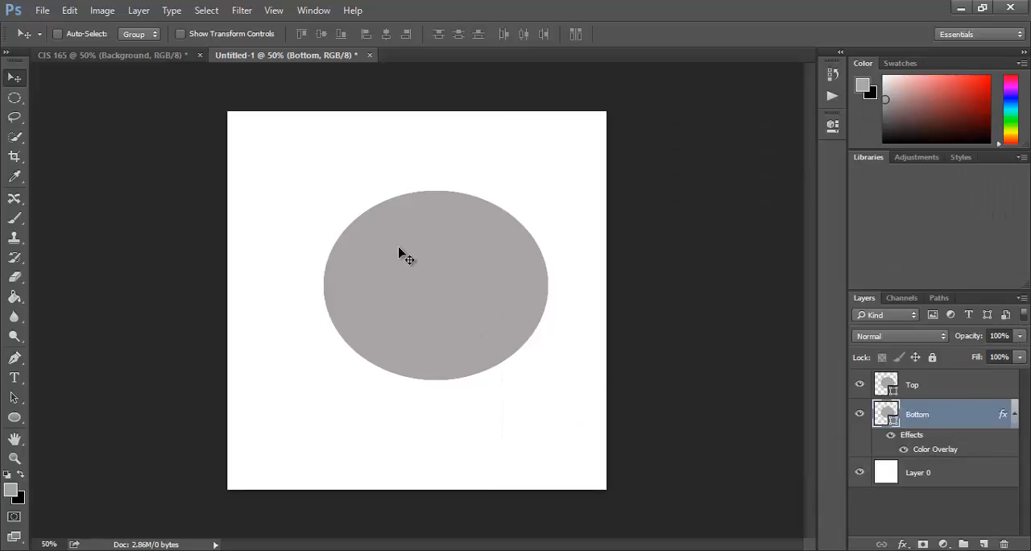
mouse_move(523, 298)
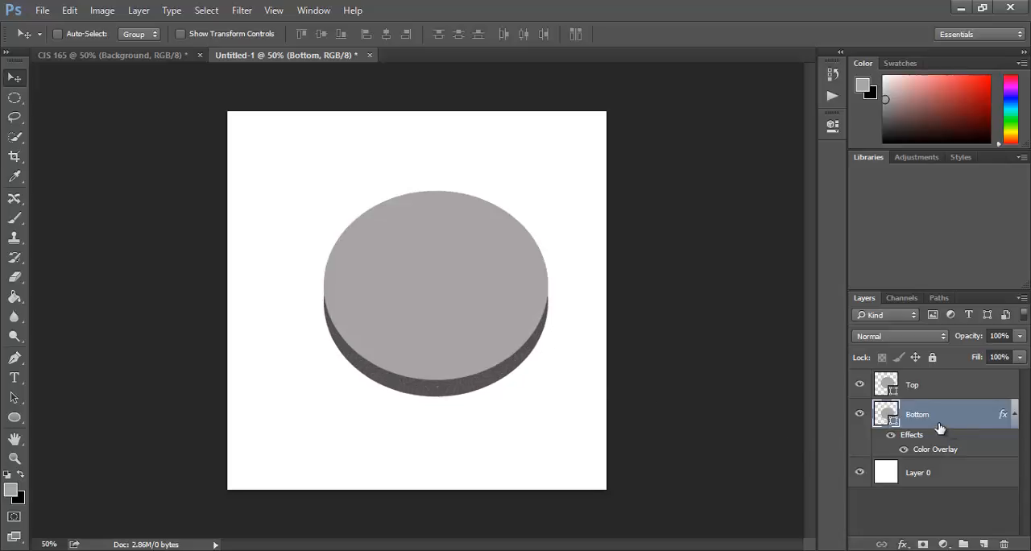
- Rasterize the Bottom layer's style so the dark overlay is baked into its pixels
right_click(918, 413)
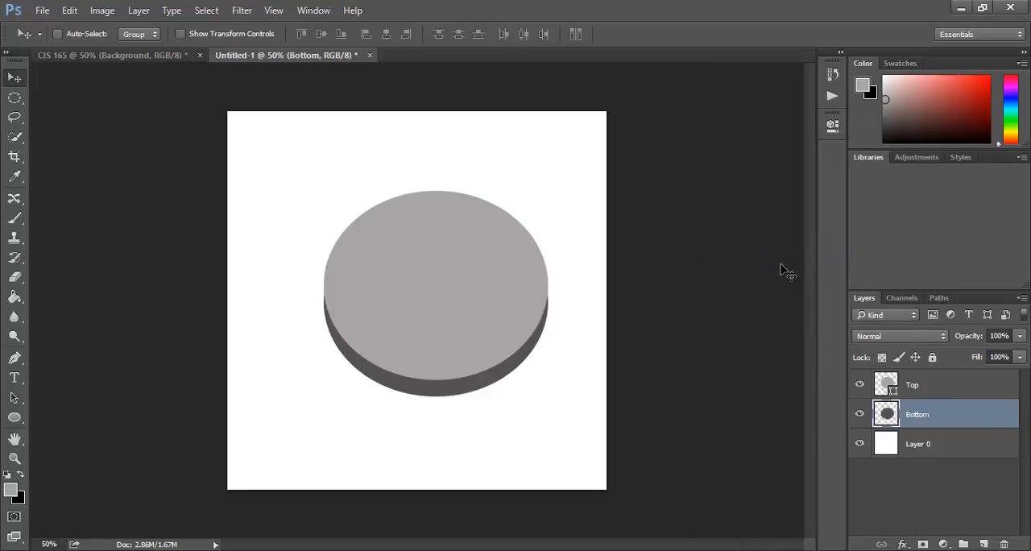
mouse_move(648, 330)
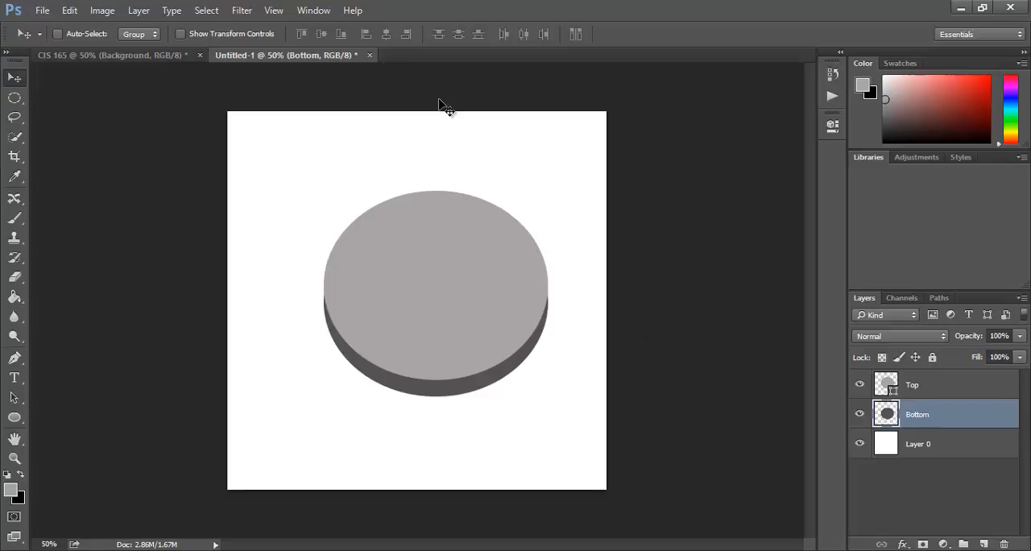
click(69, 10)
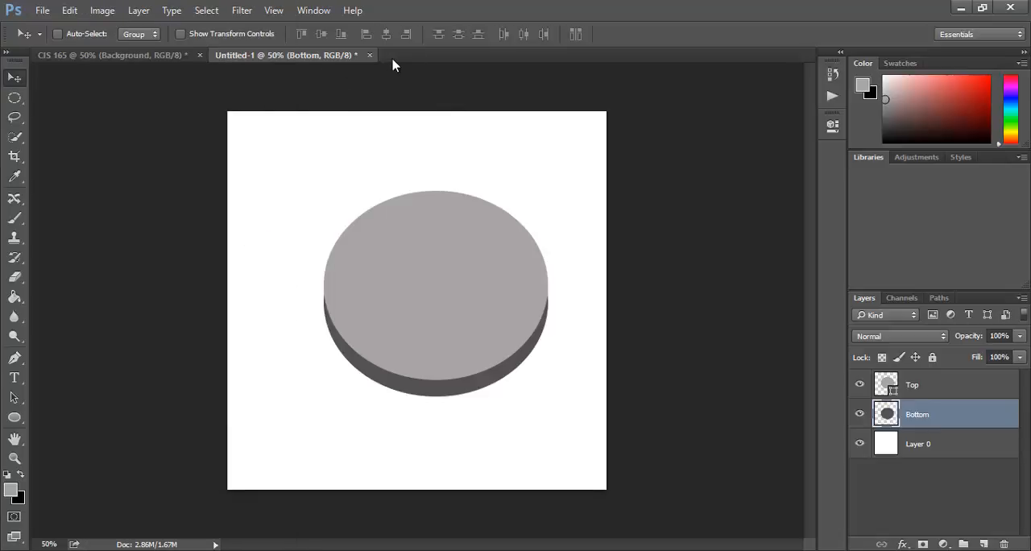
- Warp the Bottom layer (Ctrl+T) pulling its lower corners outward so it spreads beneath the ellipse
key(ctrl+t)
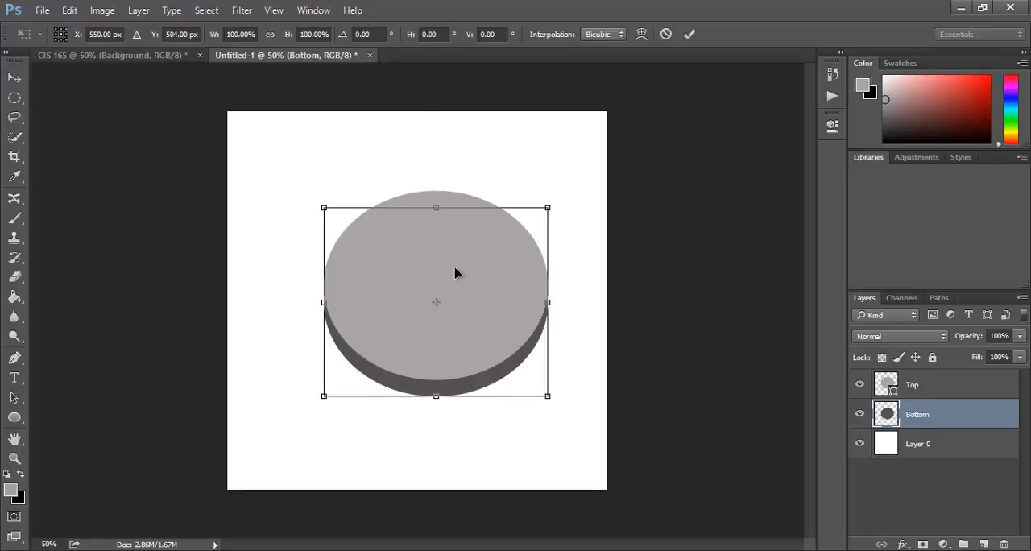
mouse_move(411, 232)
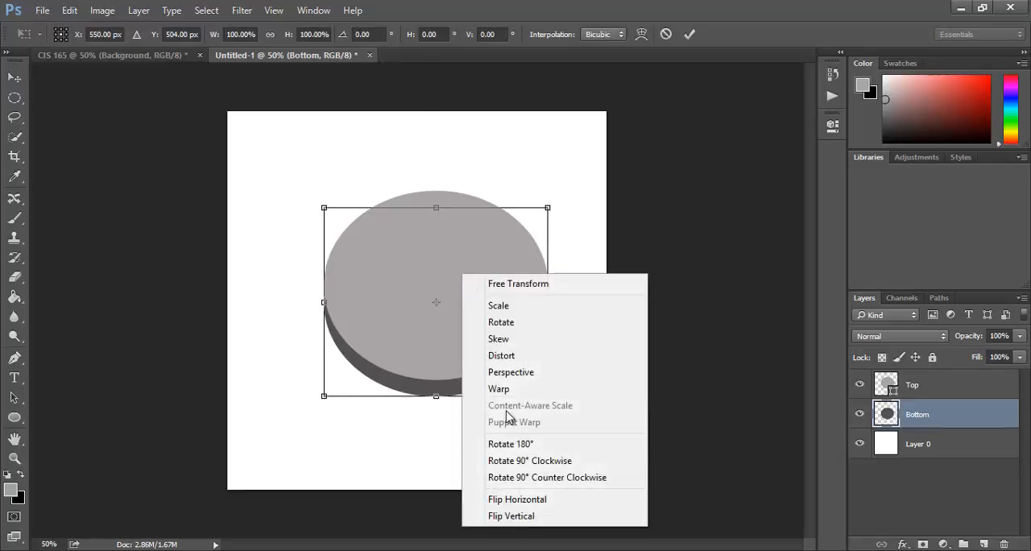
click(500, 388)
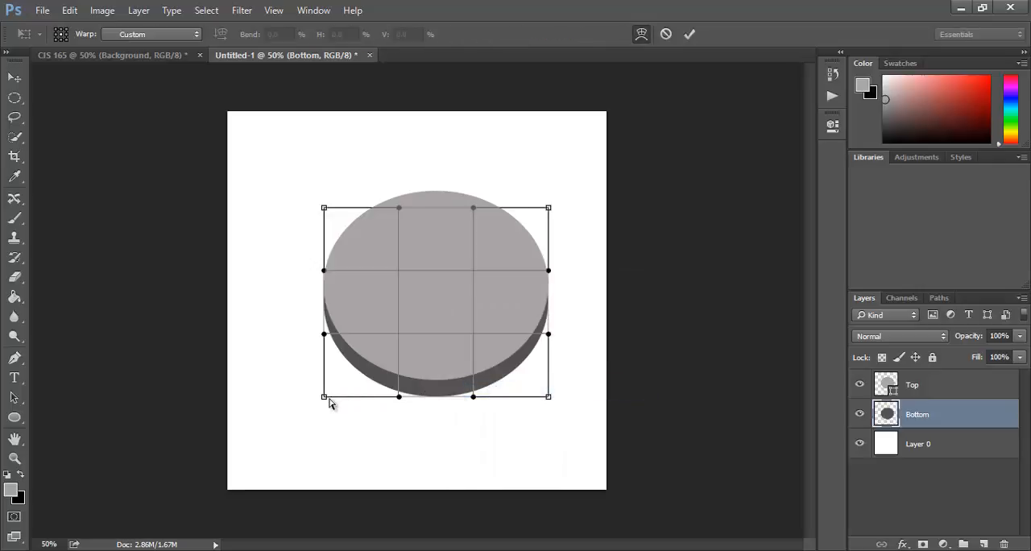
drag(324, 396, 332, 387)
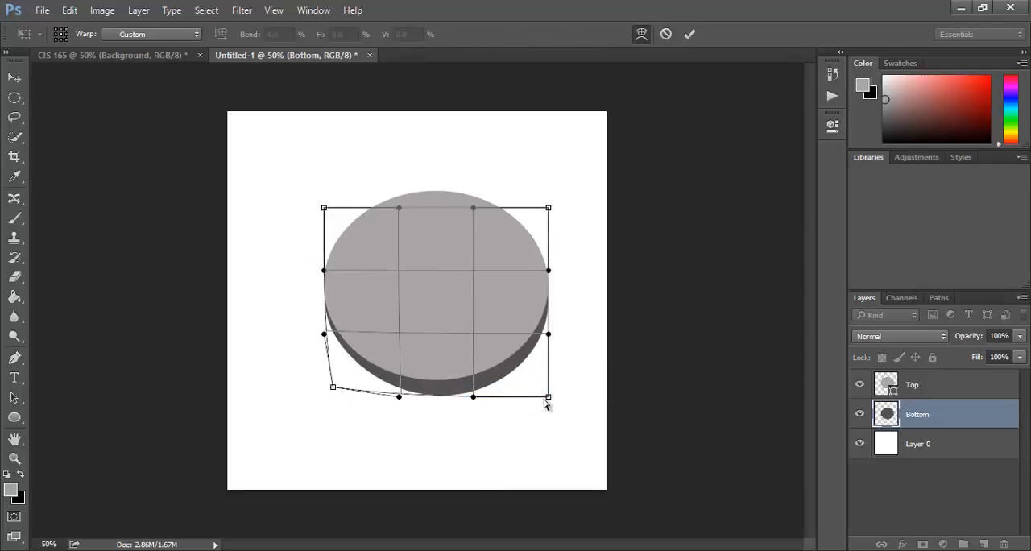
drag(547, 398, 541, 389)
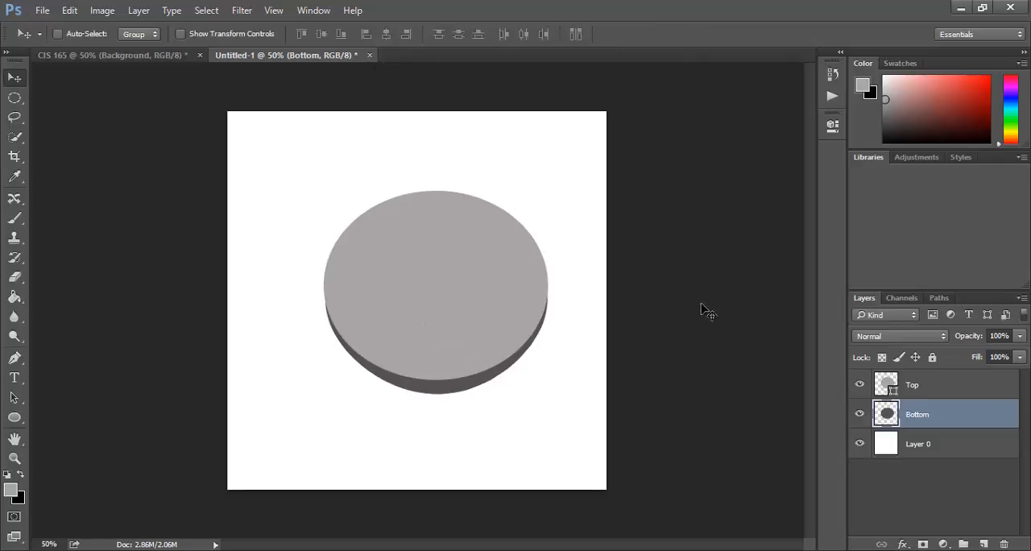
click(242, 10)
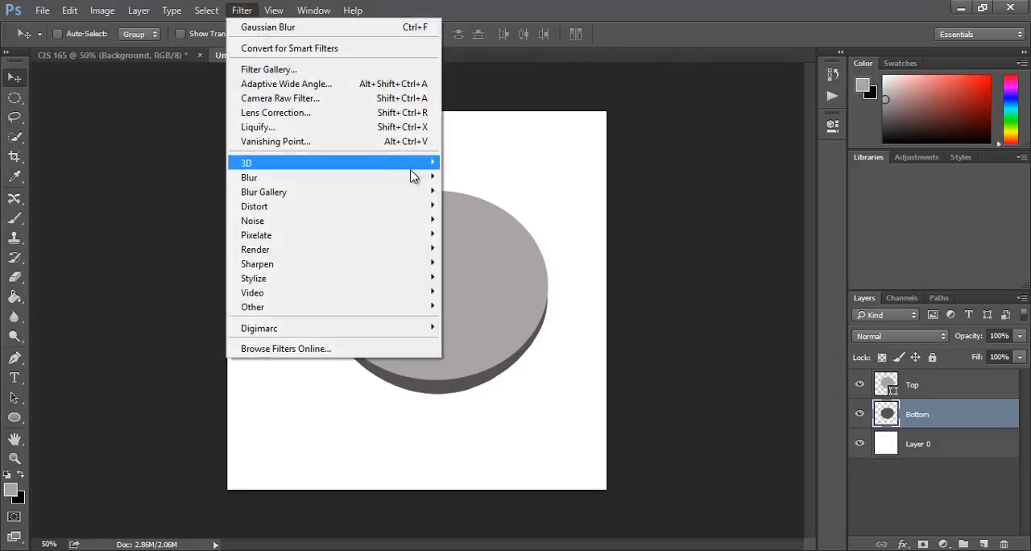
mouse_move(248, 177)
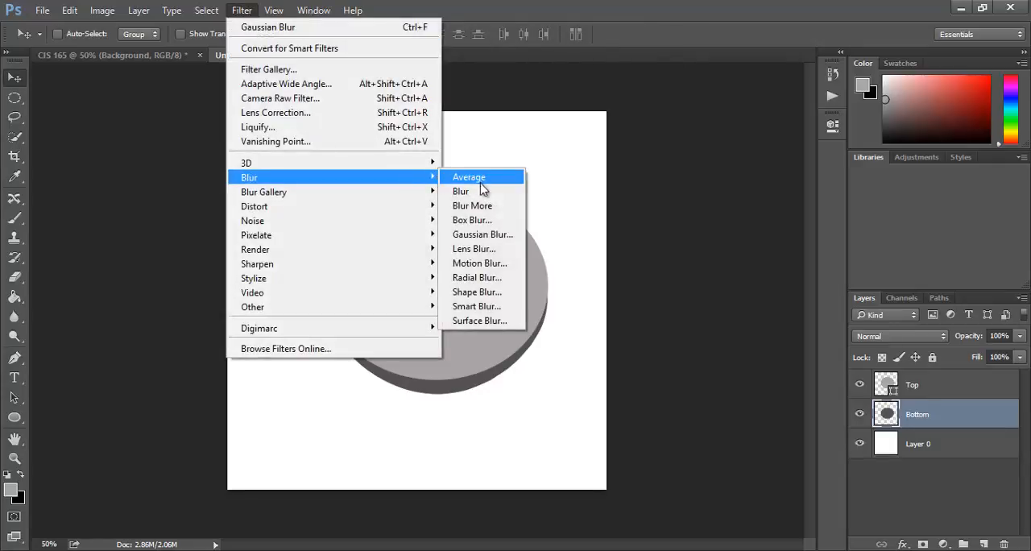
- Apply a Gaussian Blur with a raised radius to soften the Bottom layer into a shadow
click(483, 235)
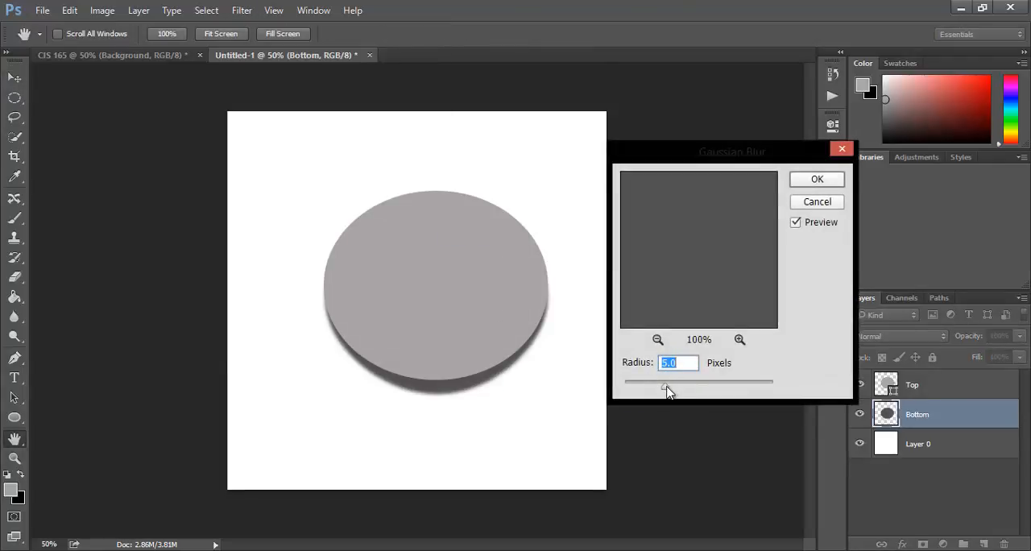
drag(665, 390, 680, 390)
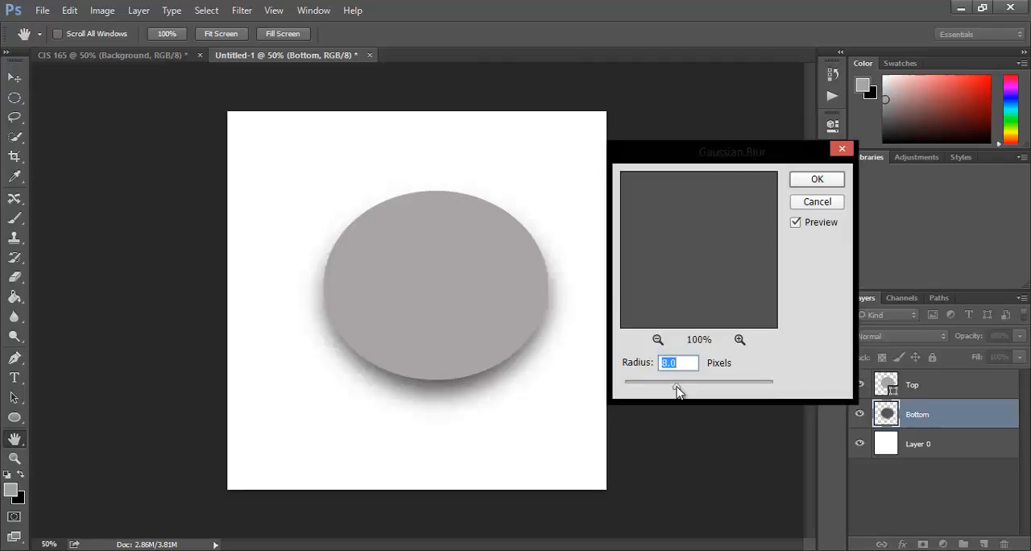
drag(677, 390, 668, 390)
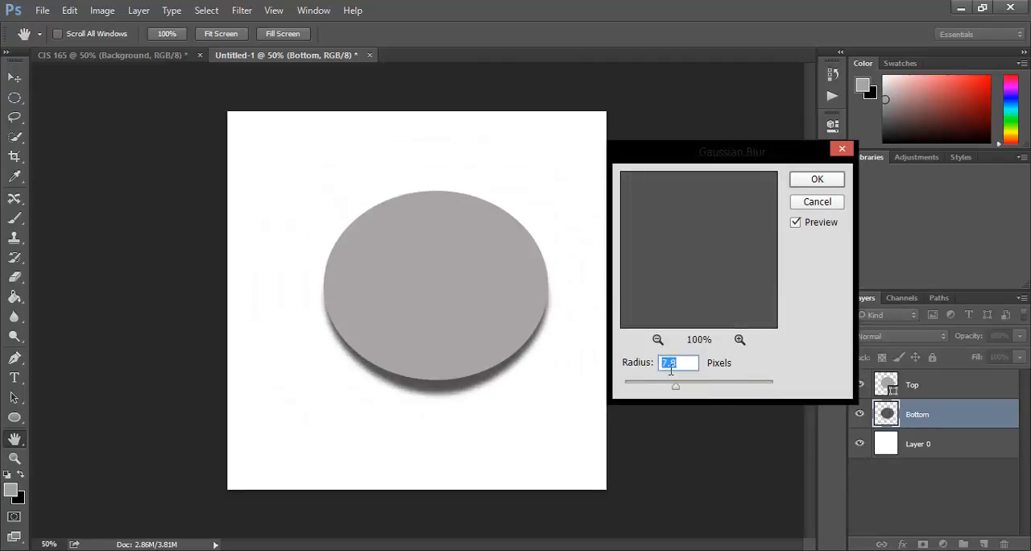
click(814, 179)
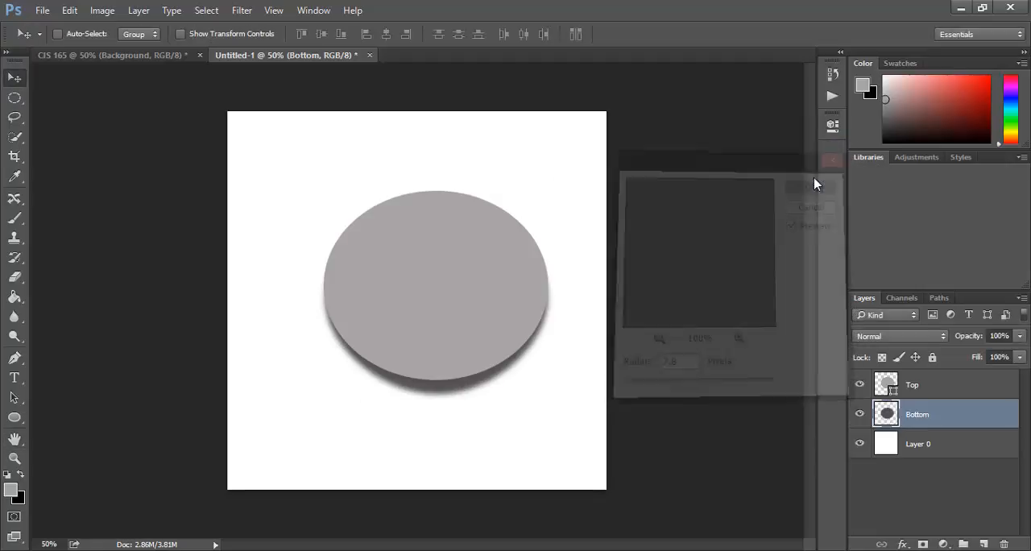
- Select the CIS 165 set and play the recorded Shadow action, dismissing the Layer Style dialog
click(815, 184)
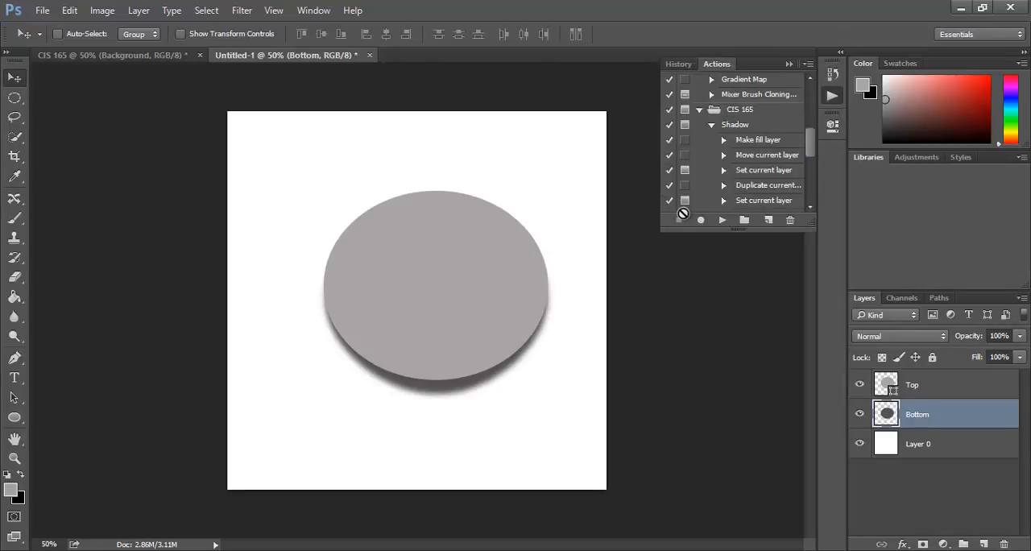
scroll(down, 3)
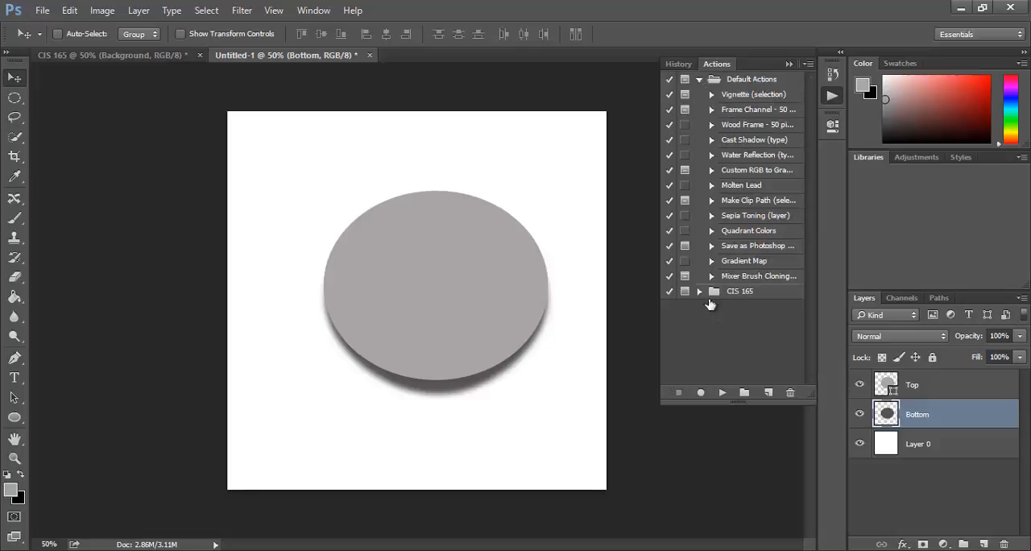
click(739, 290)
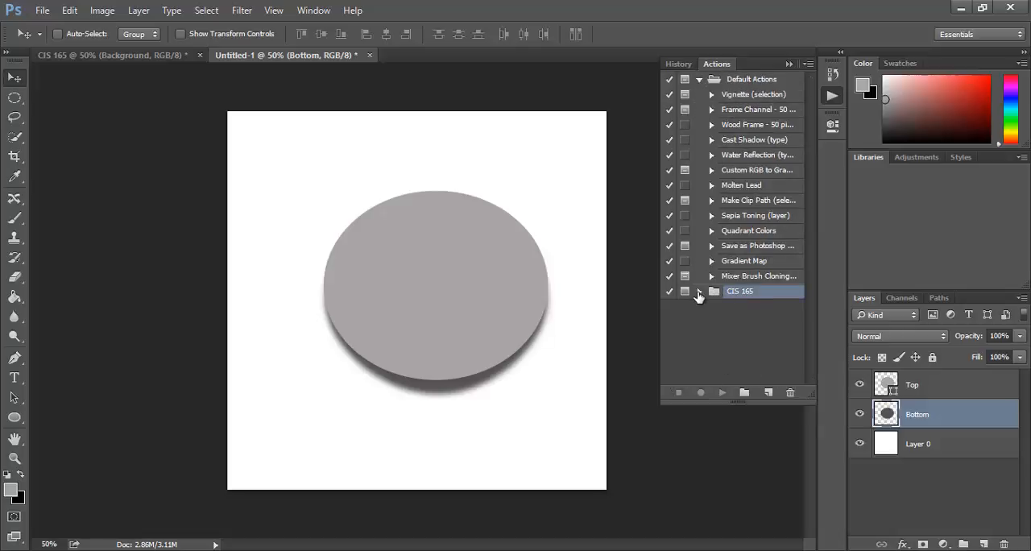
click(699, 290)
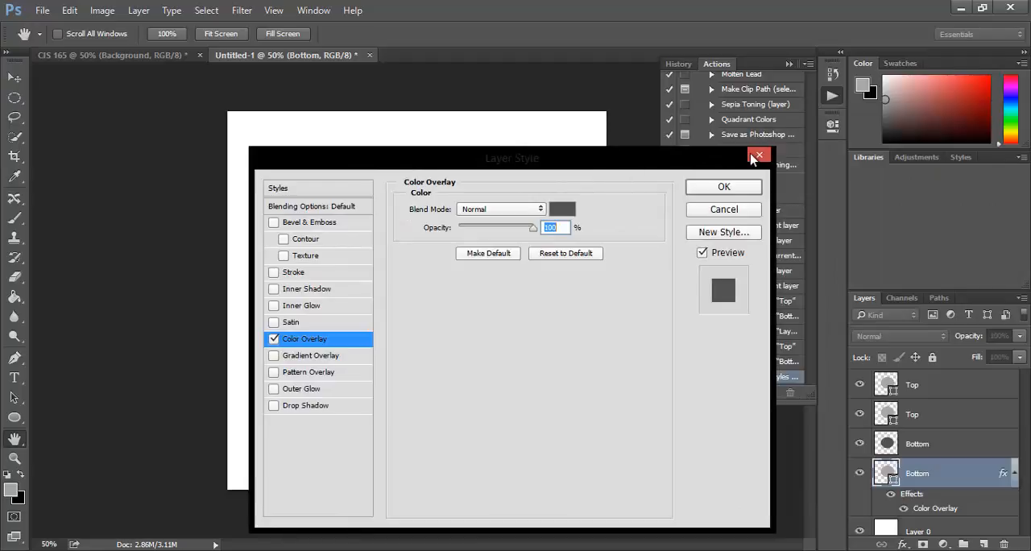
click(757, 154)
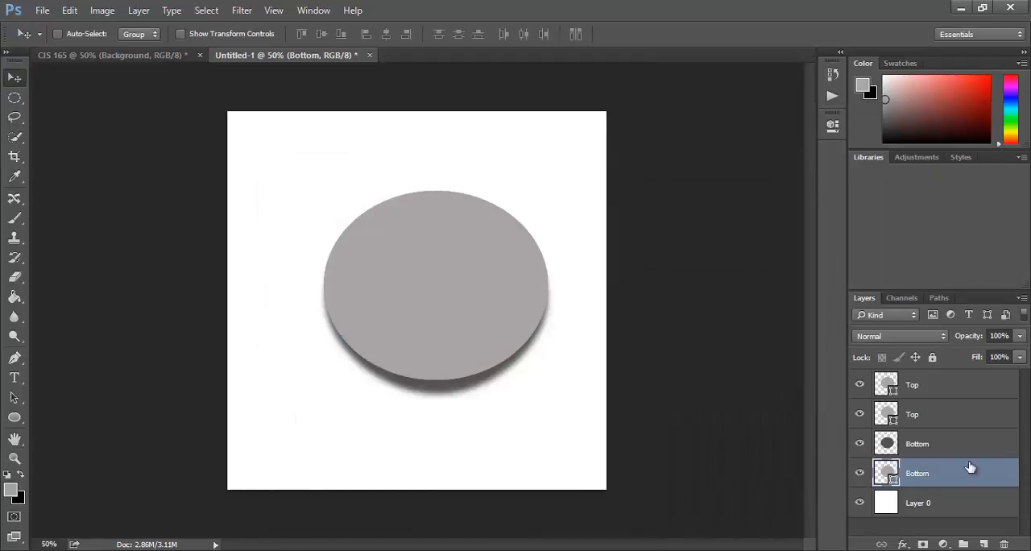